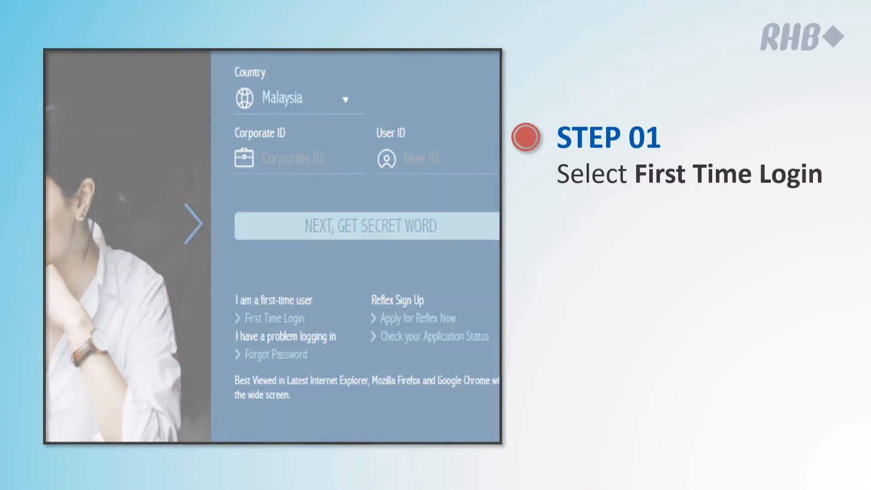
Start the First Time Login flow from the 'I am a first-time user' section
left_click(270, 309)
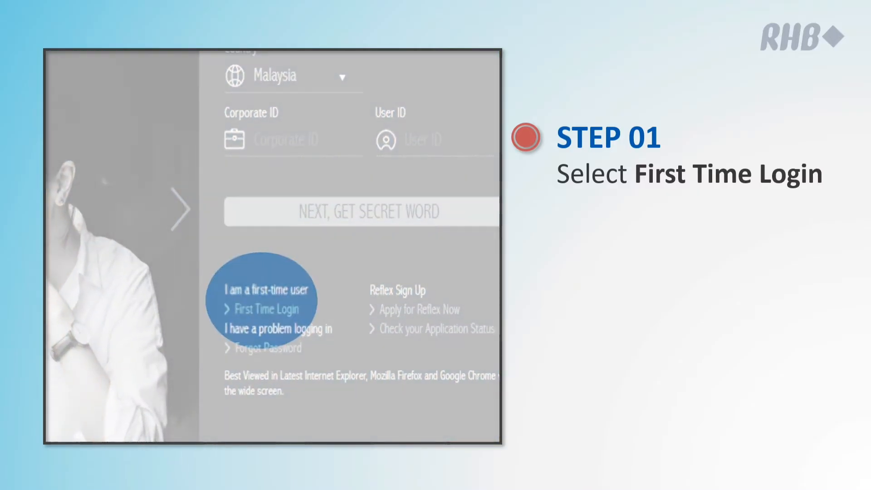
left_click(267, 309)
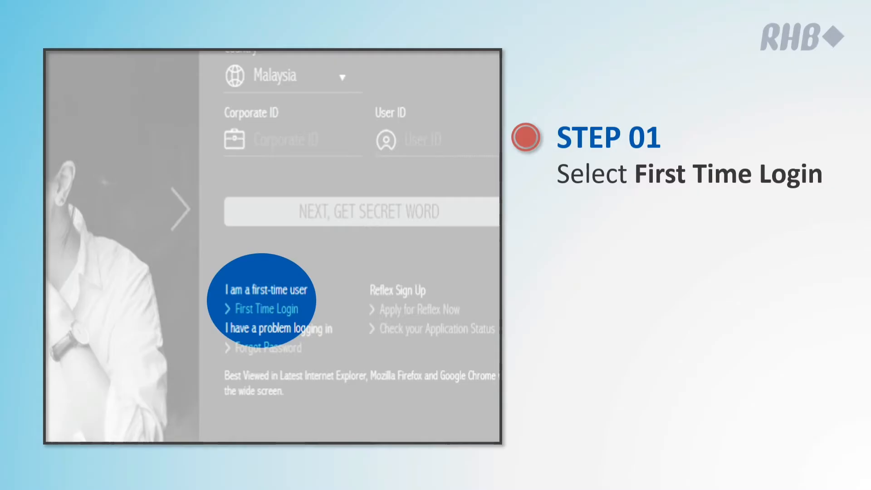
left_click(266, 308)
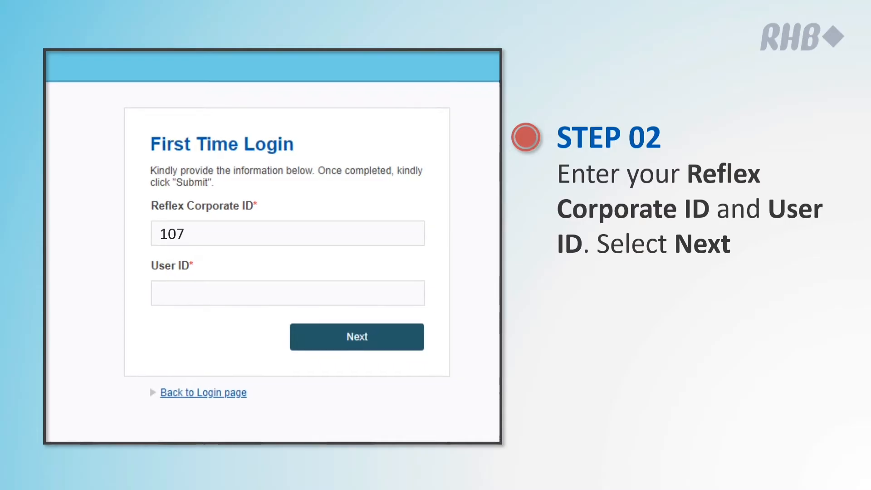
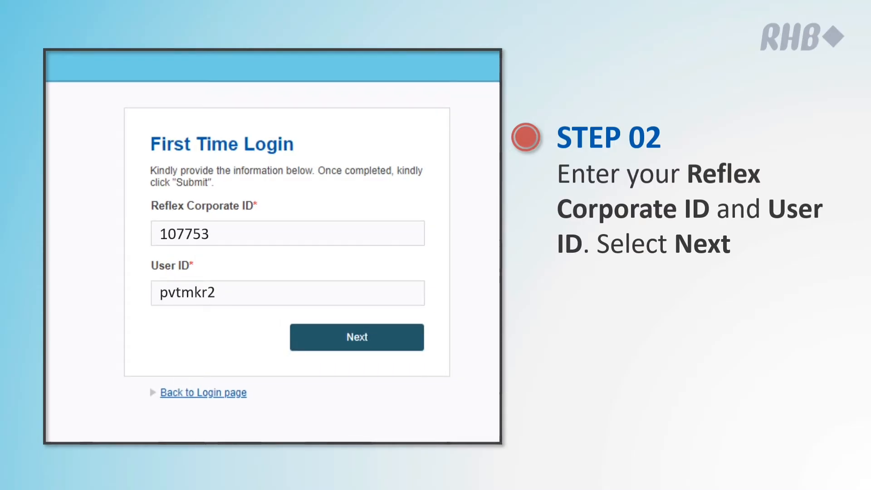
left_click(356, 336)
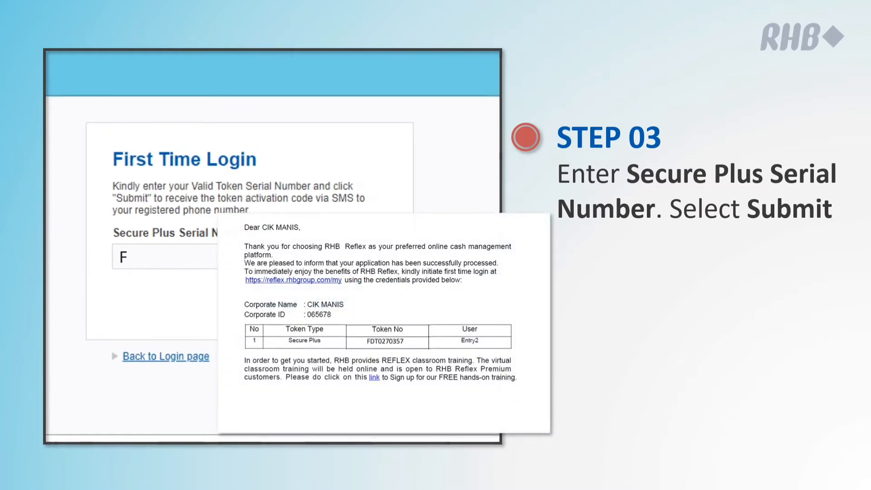
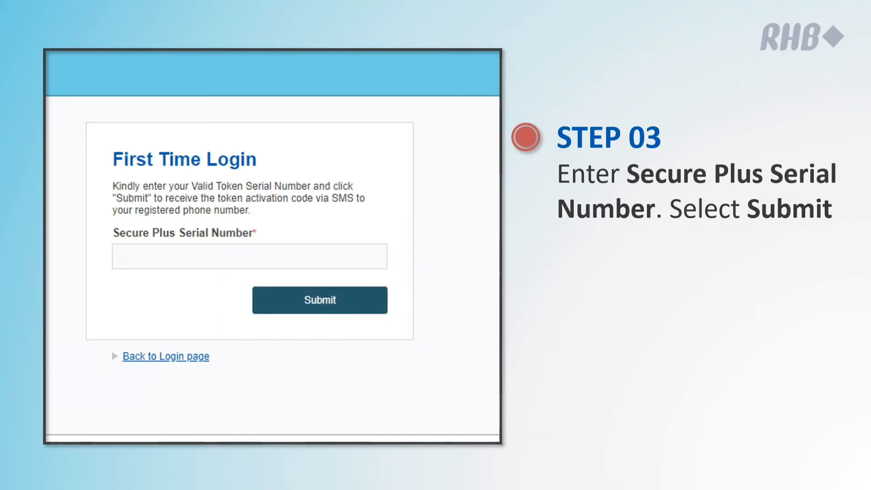
left_click(320, 299)
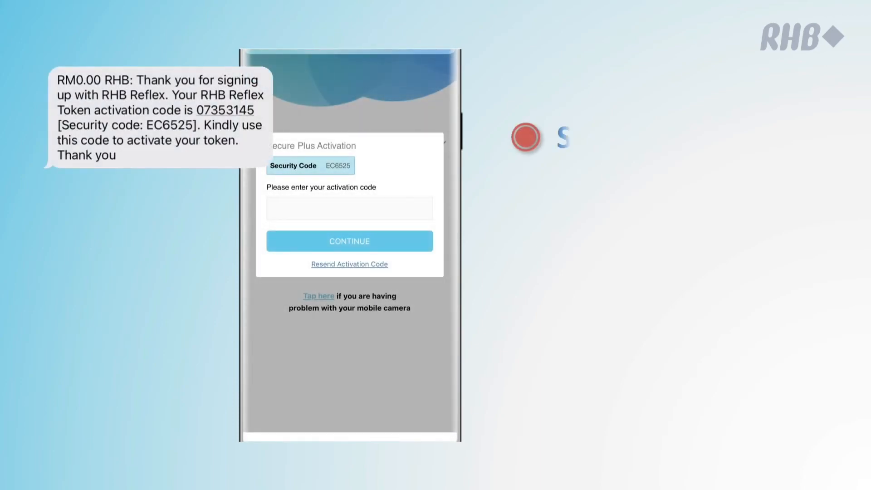
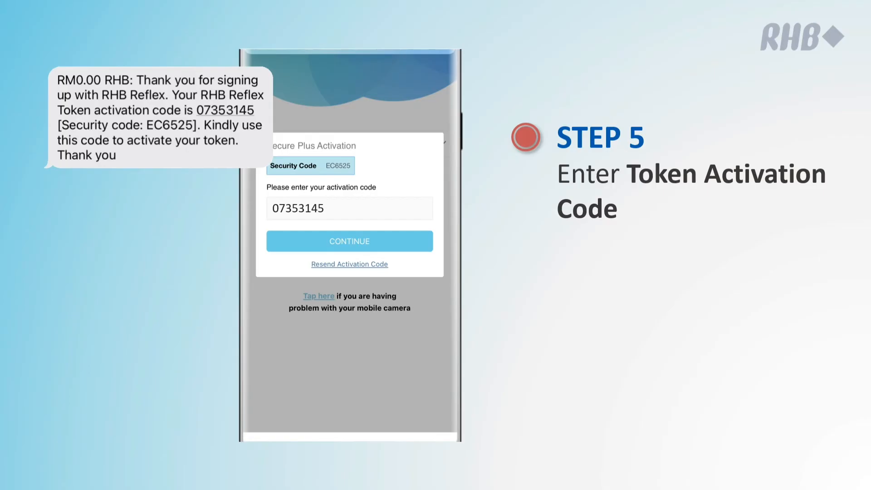
left_click(349, 241)
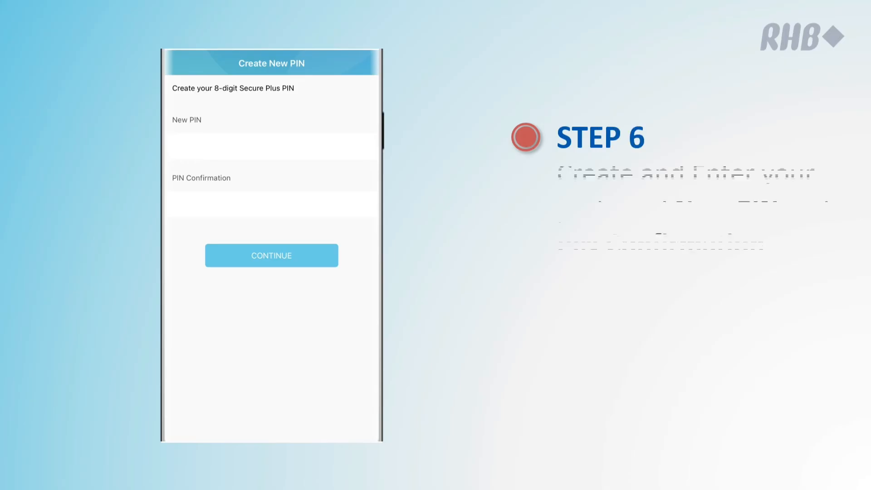
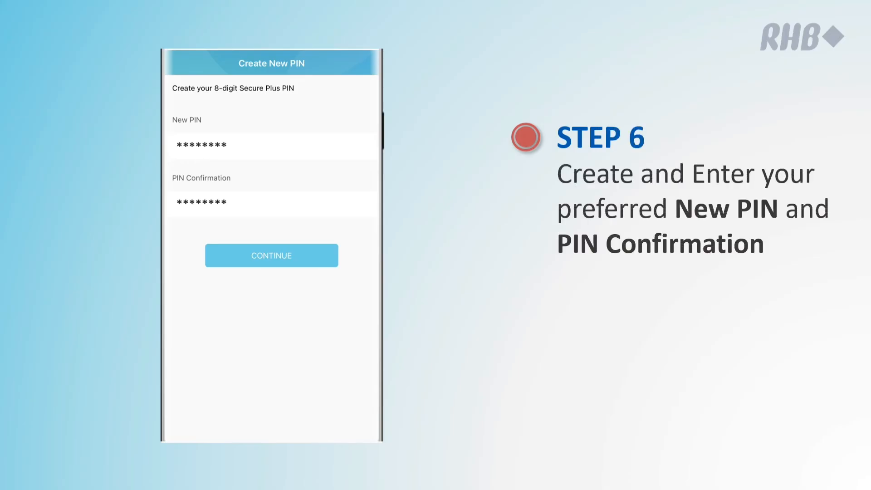
left_click(271, 255)
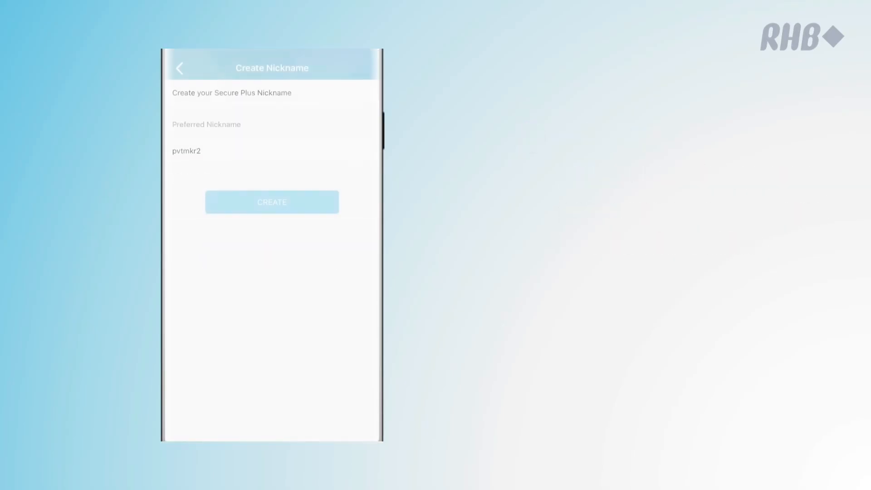
Create the prefilled preferred nickname, completing Secure Plus activation
left_click(272, 202)
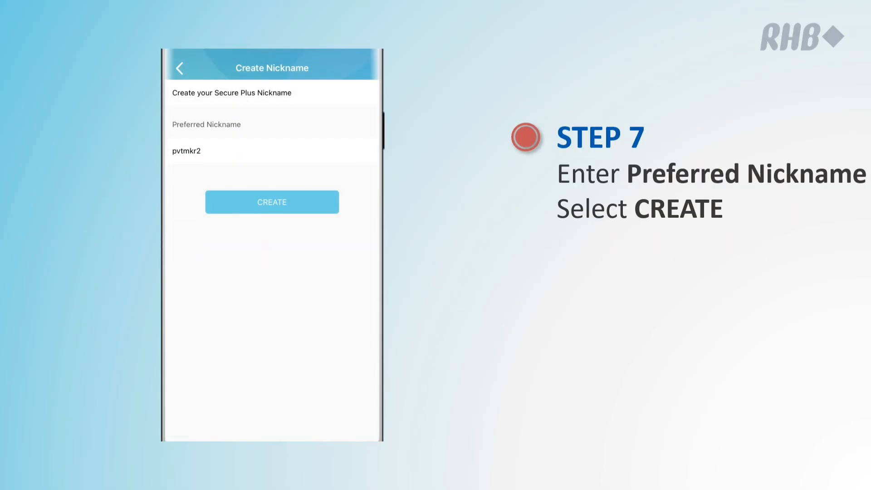
left_click(272, 201)
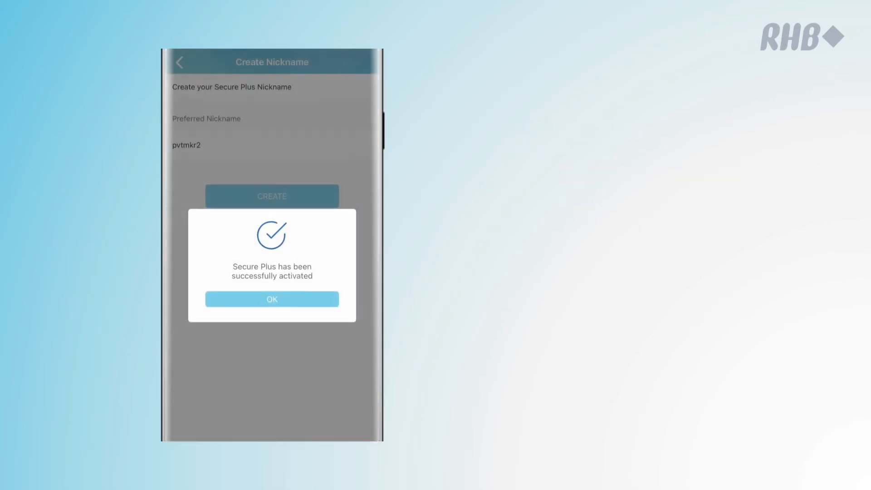